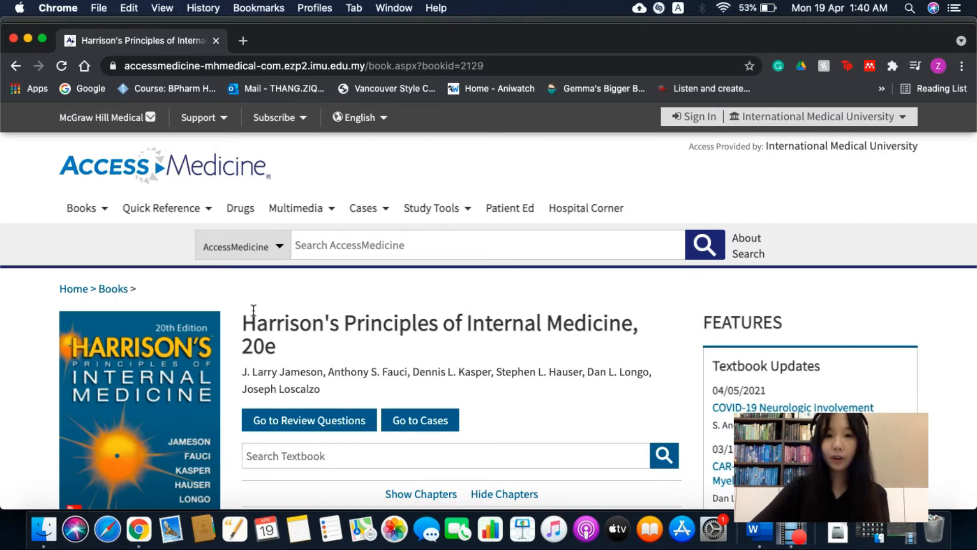
{"action": "mouse_move", "coordinate": [201, 367]}
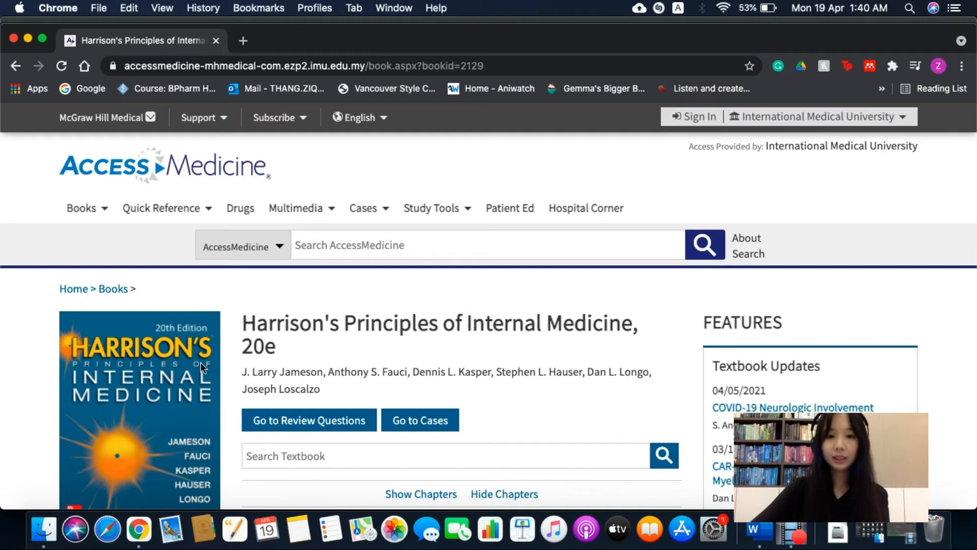
Scroll the contents and expand Part 6: Disorders of the Cardiovascular System, listing chapters 231 onward.
{"action": "scroll", "scroll_direction": "down", "scroll_amount": 3}
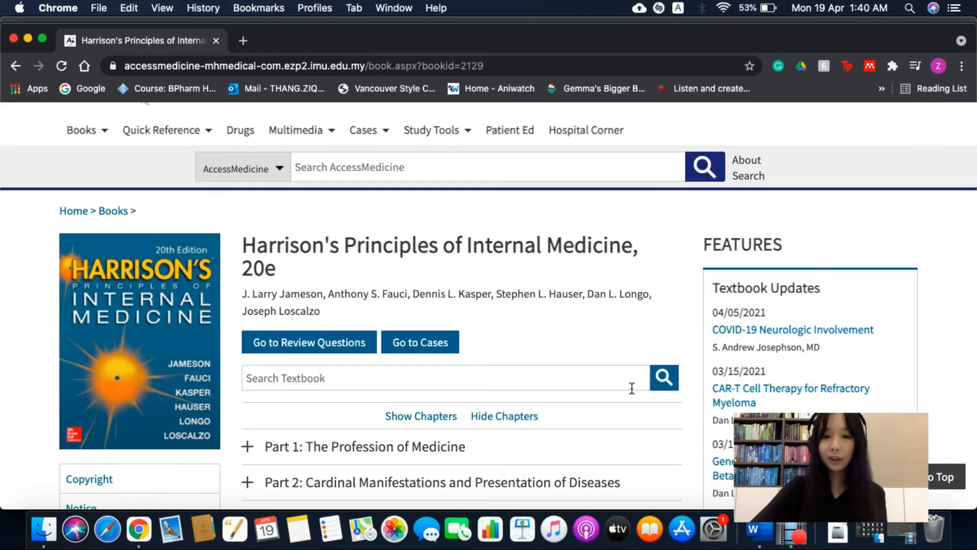
{"action": "mouse_move", "coordinate": [647, 446]}
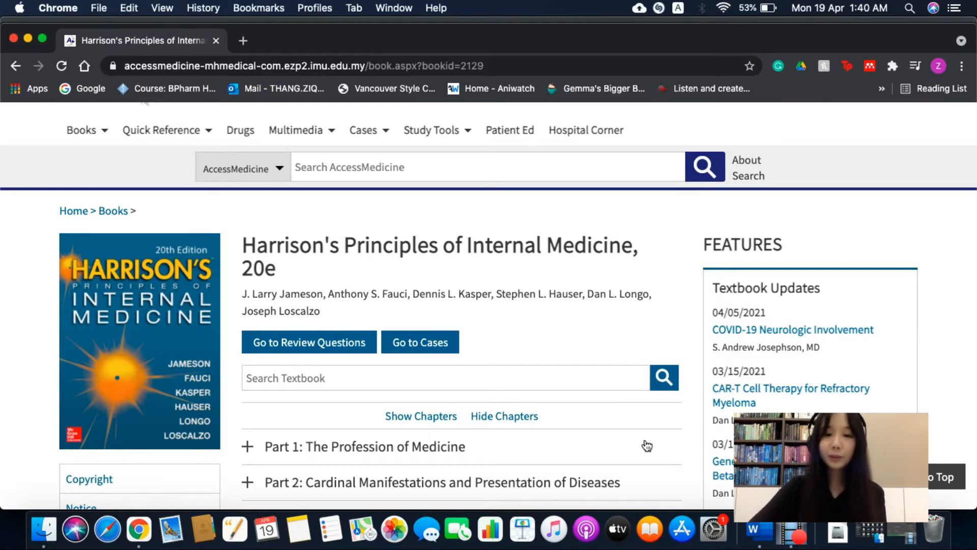
{"action": "mouse_move", "coordinate": [668, 399]}
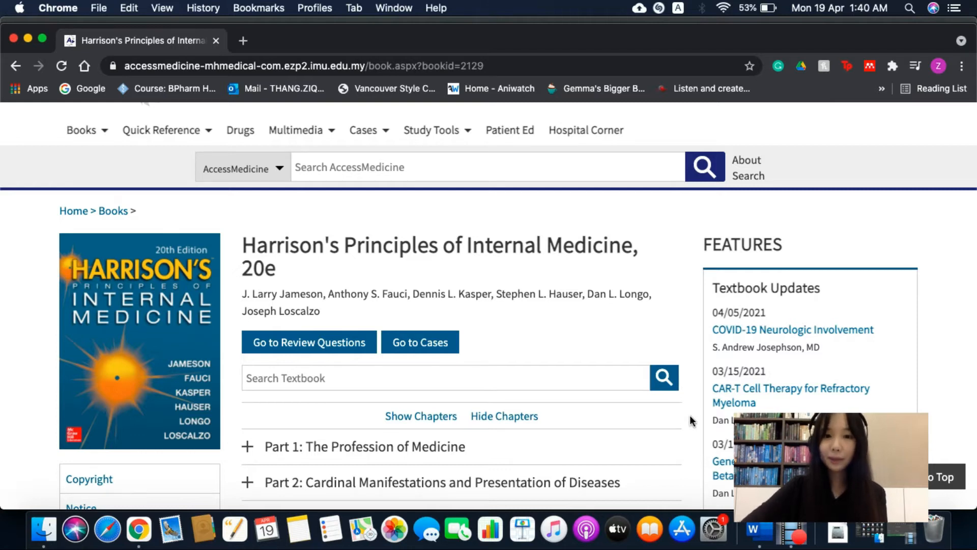
{"action": "scroll", "scroll_direction": "down", "scroll_amount": 3}
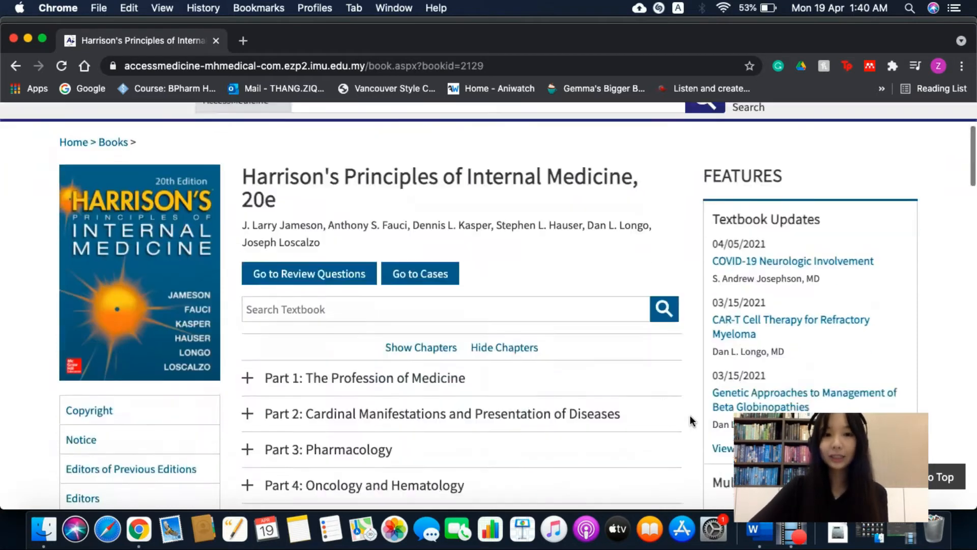
{"action": "scroll", "scroll_direction": "down", "scroll_amount": 3}
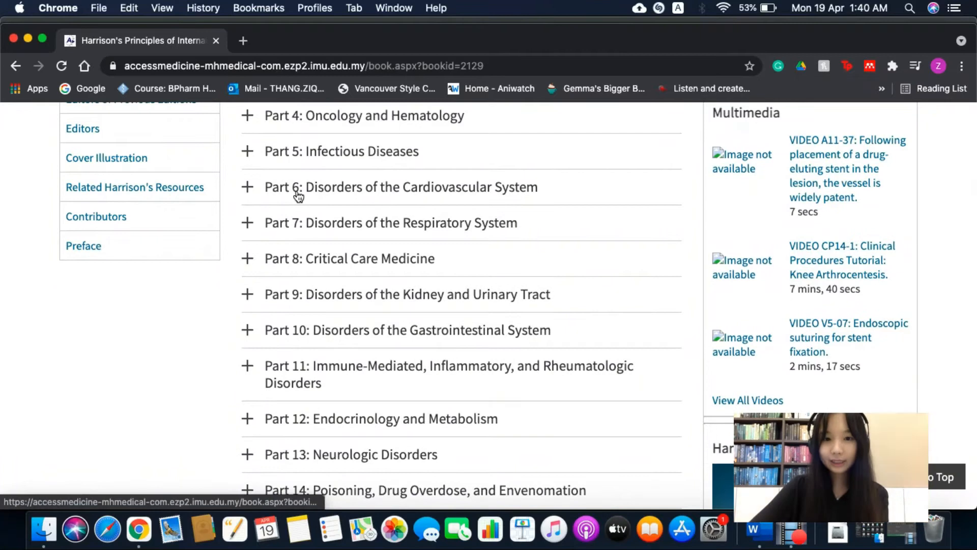
{"action": "left_click", "coordinate": [247, 187]}
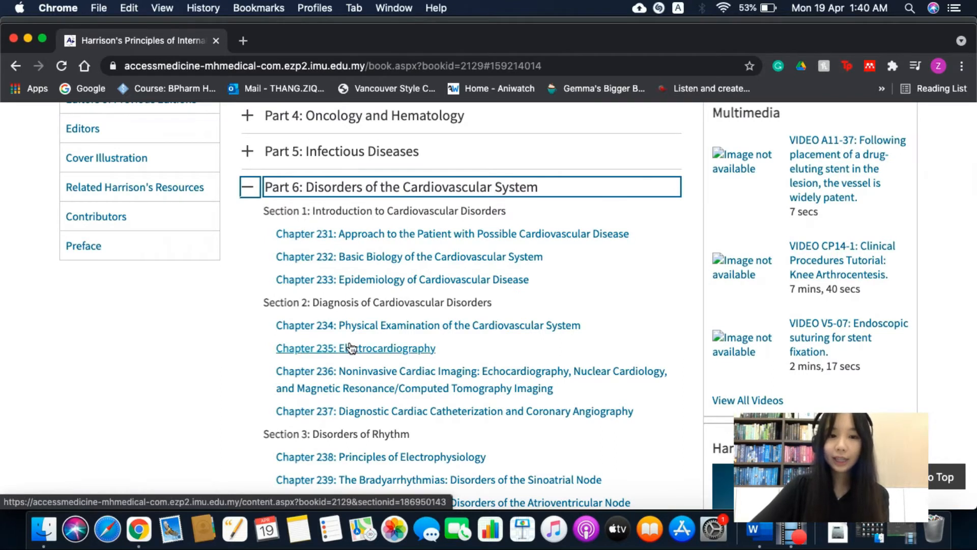
{"action": "scroll", "scroll_direction": "down", "scroll_amount": 3}
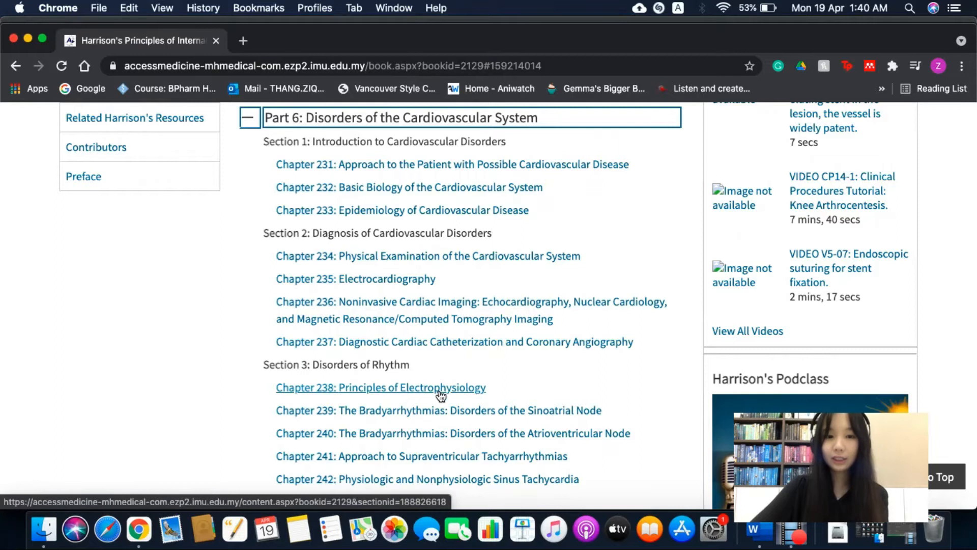
{"action": "left_click", "coordinate": [381, 387]}
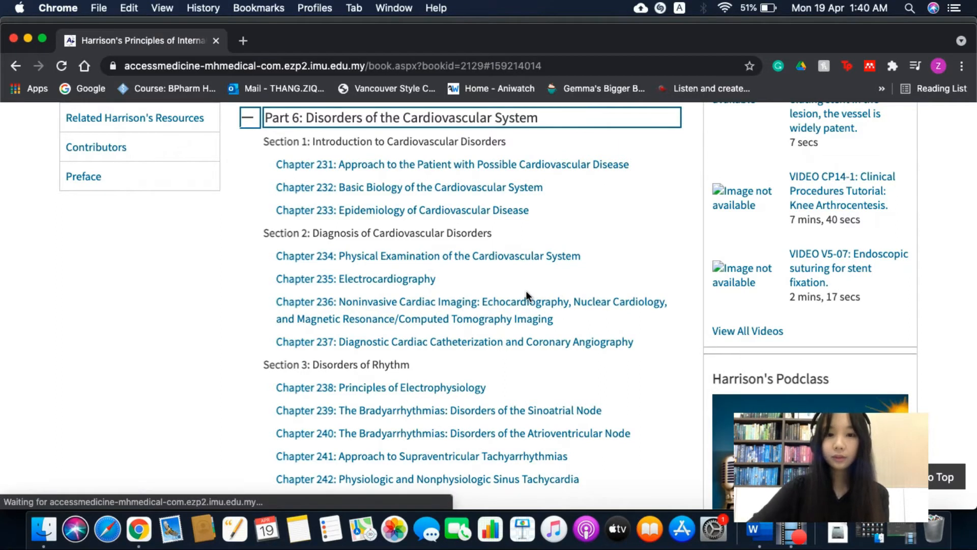
{"action": "mouse_move", "coordinate": [367, 287]}
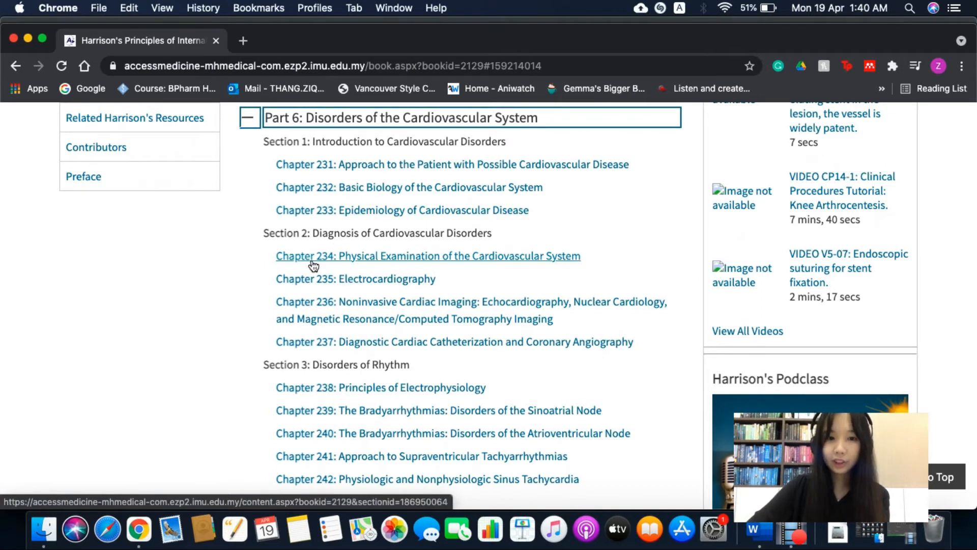
Open Chapter 234: Physical Examination of the Cardiovascular System in a new tab and view it.
{"action": "right_click", "coordinate": [428, 256]}
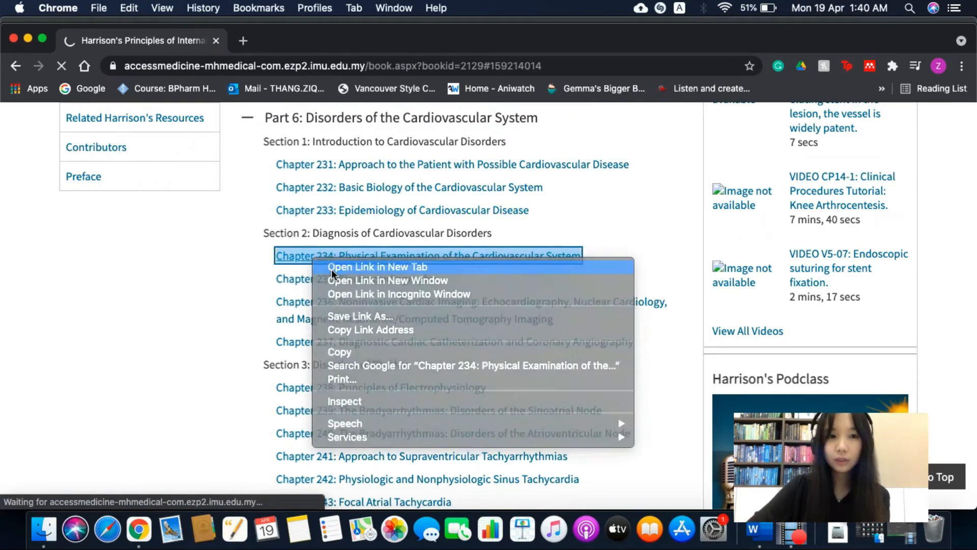
{"action": "left_click", "coordinate": [376, 267]}
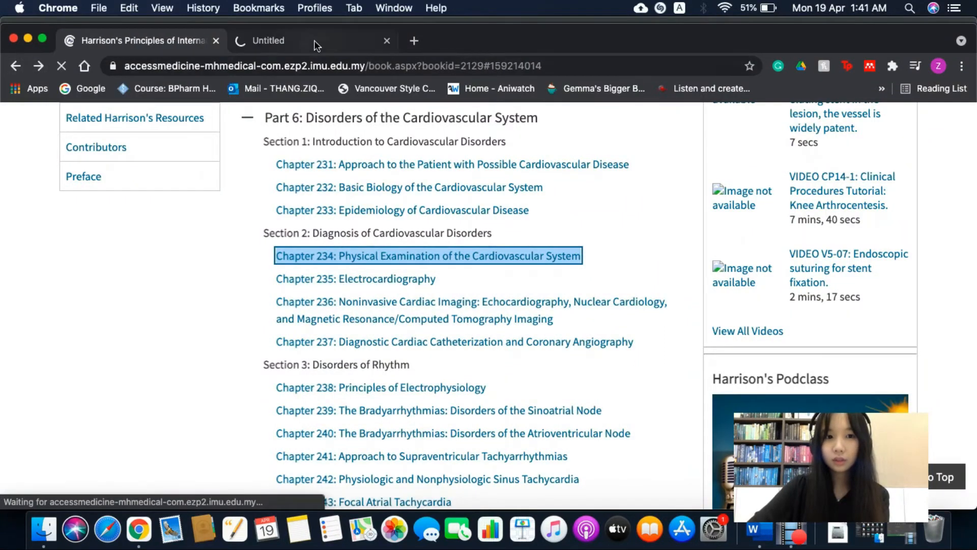
{"action": "left_click", "coordinate": [428, 255]}
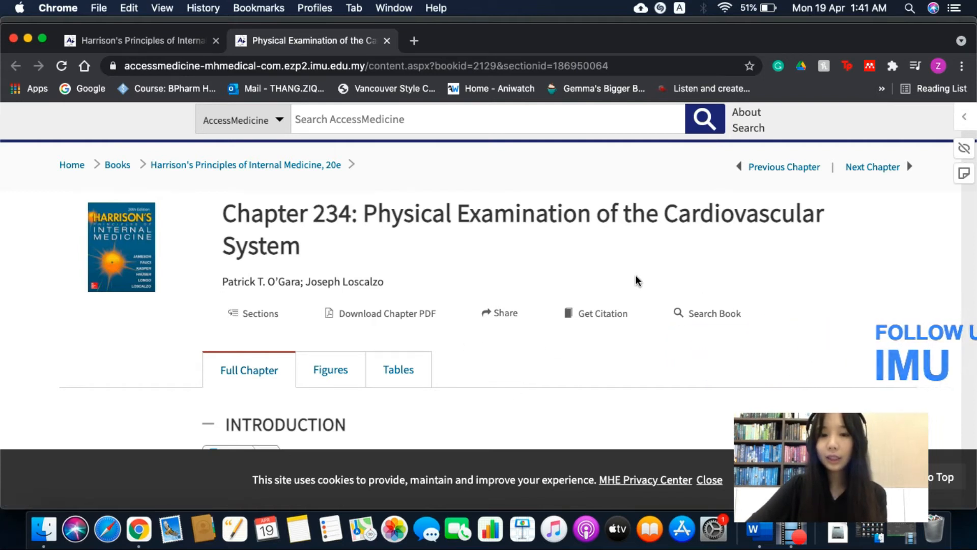
{"action": "mouse_move", "coordinate": [569, 345]}
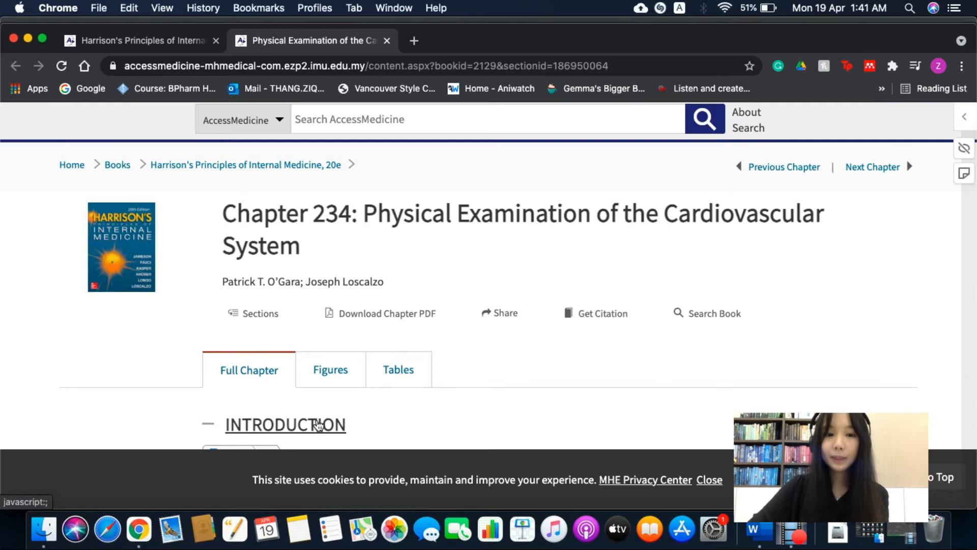
Scroll through Chapter 234's introduction on approaching patients with cardiovascular disease.
{"action": "scroll", "scroll_direction": "down", "scroll_amount": 3}
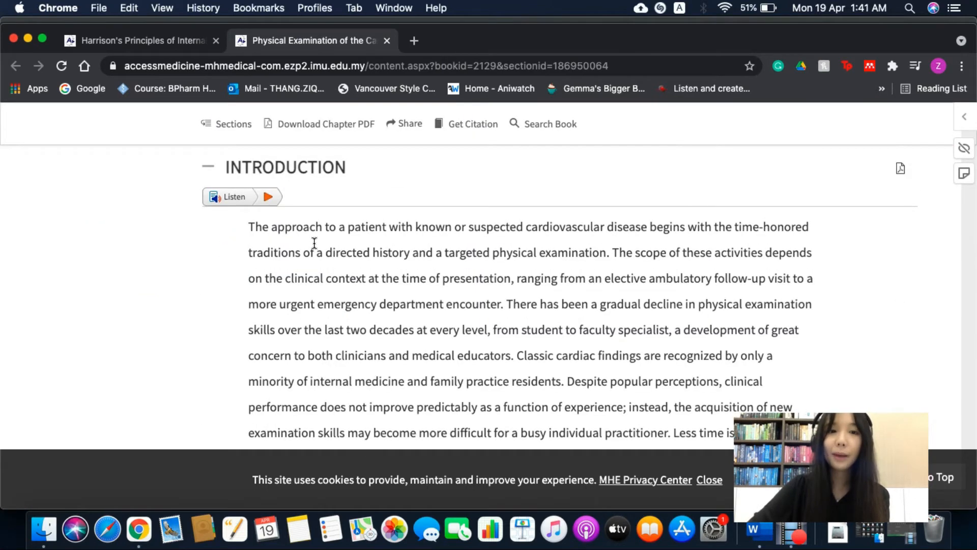
{"action": "mouse_move", "coordinate": [453, 301]}
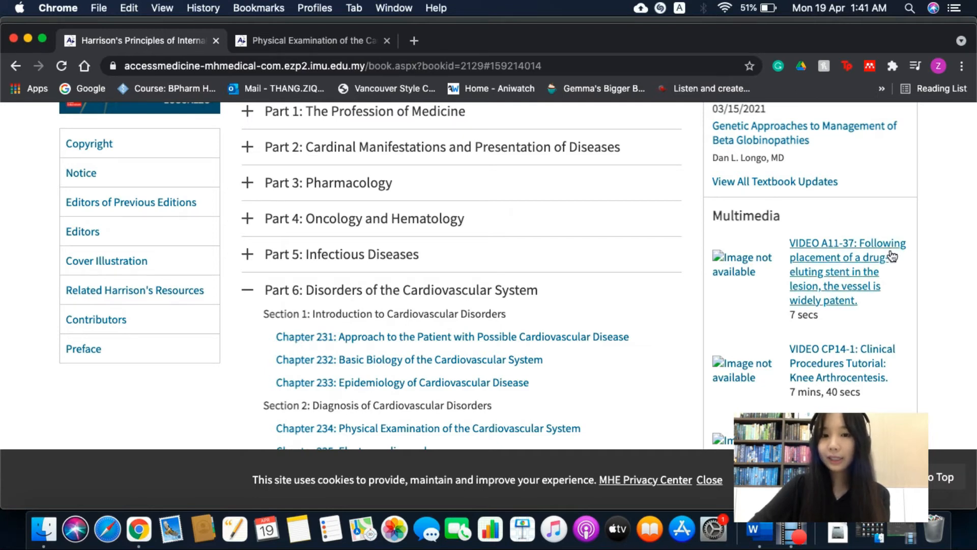
{"action": "mouse_move", "coordinate": [775, 324]}
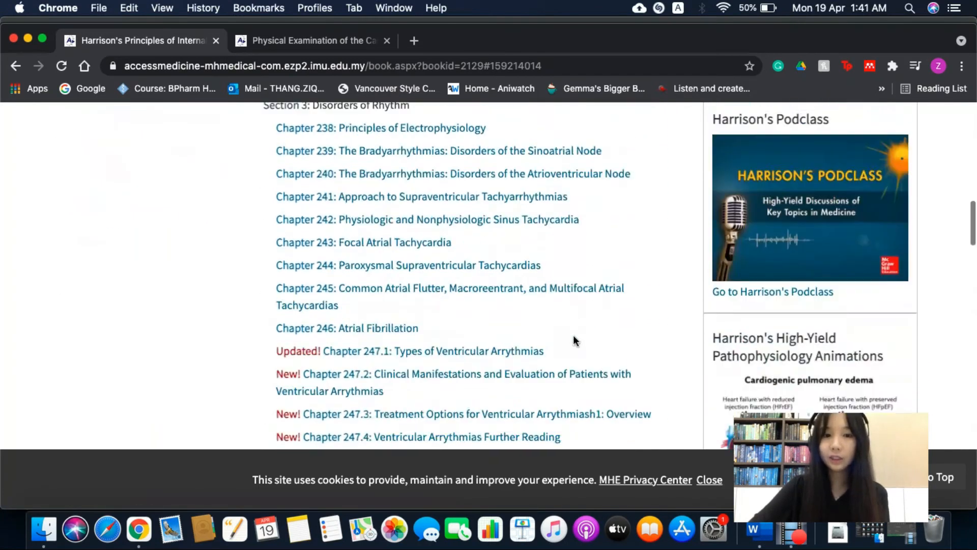
Scroll down the Harrison's chapter list to Part 21: Video Collection and Part 23: Atlases.
{"action": "scroll", "scroll_direction": "down", "scroll_amount": 3}
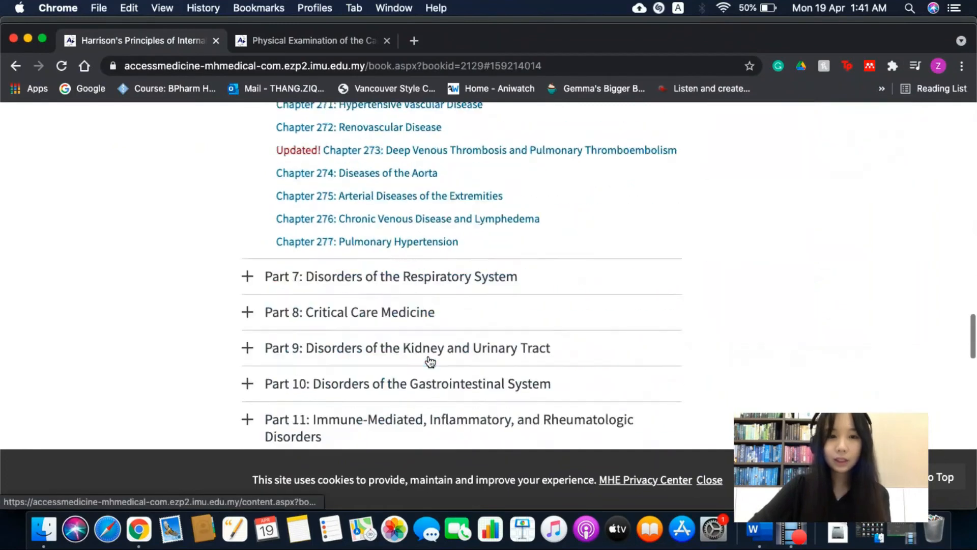
{"action": "scroll", "scroll_direction": "down", "scroll_amount": 3}
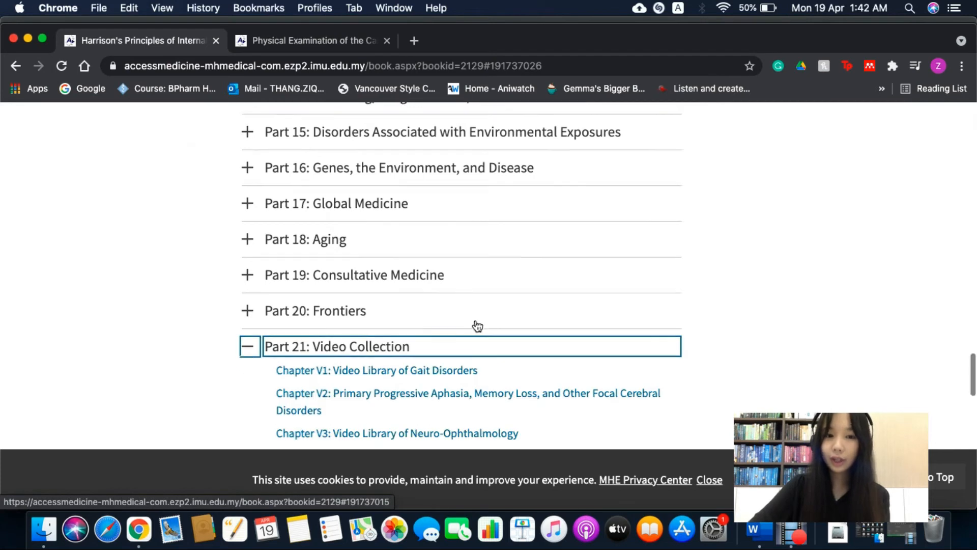
{"action": "scroll", "scroll_direction": "down", "scroll_amount": 3}
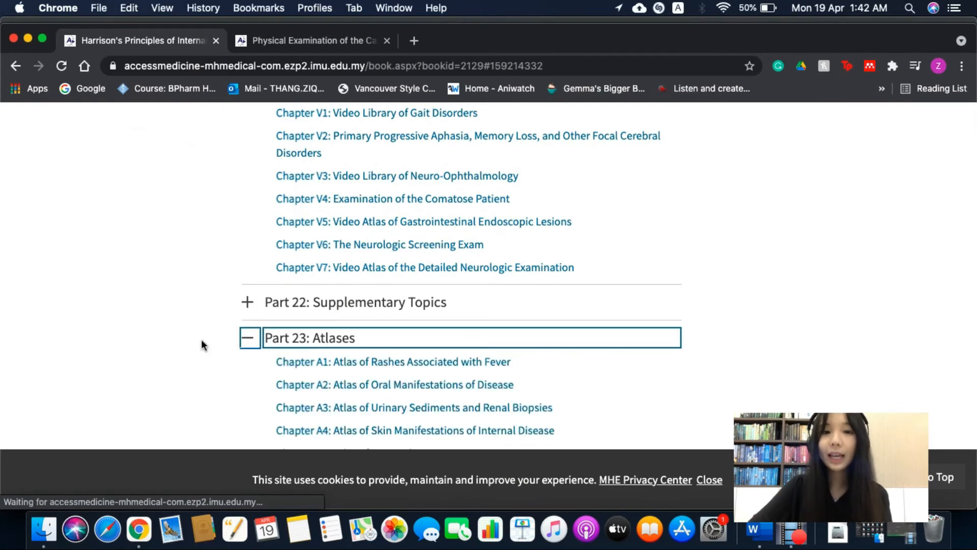
{"action": "scroll", "scroll_direction": "down", "scroll_amount": 3}
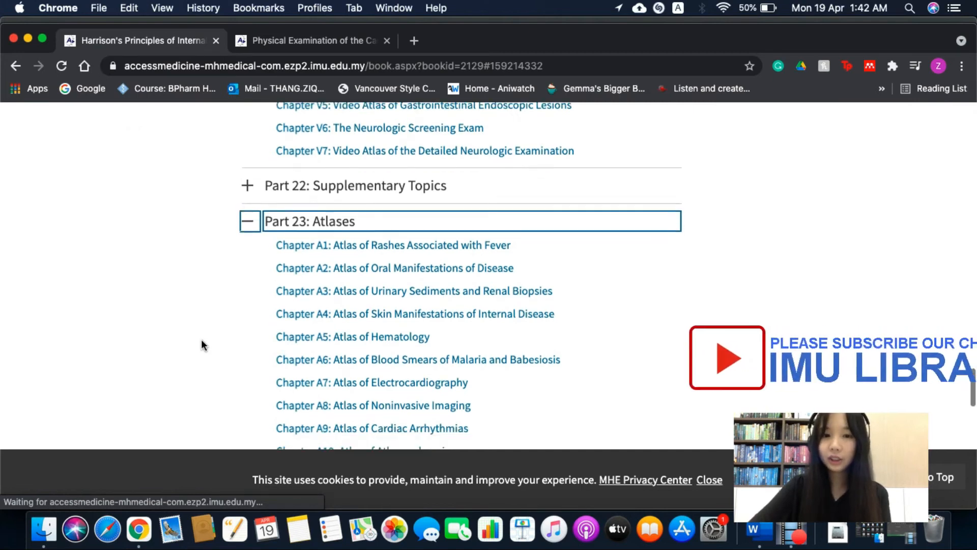
{"action": "scroll", "scroll_direction": "down", "scroll_amount": 3}
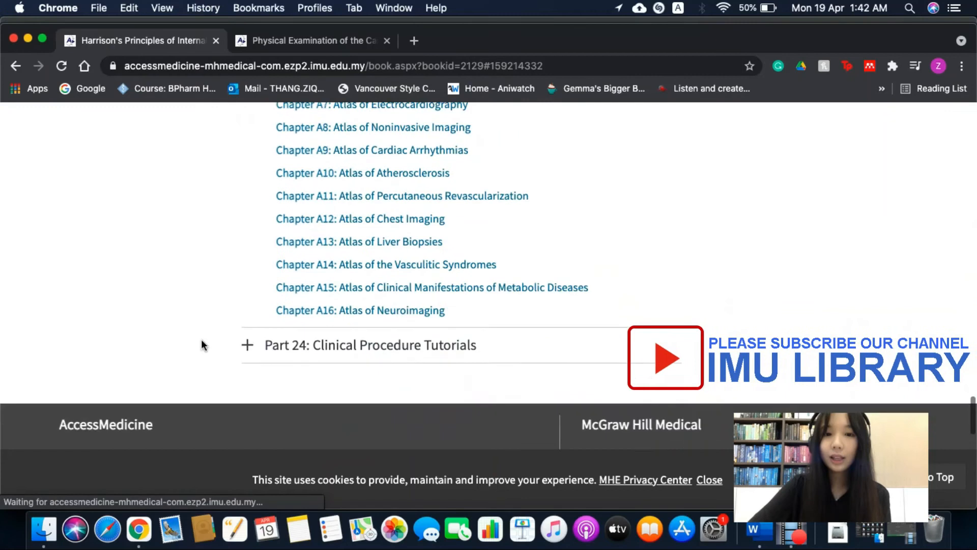
{"action": "scroll", "scroll_direction": "down", "scroll_amount": 3}
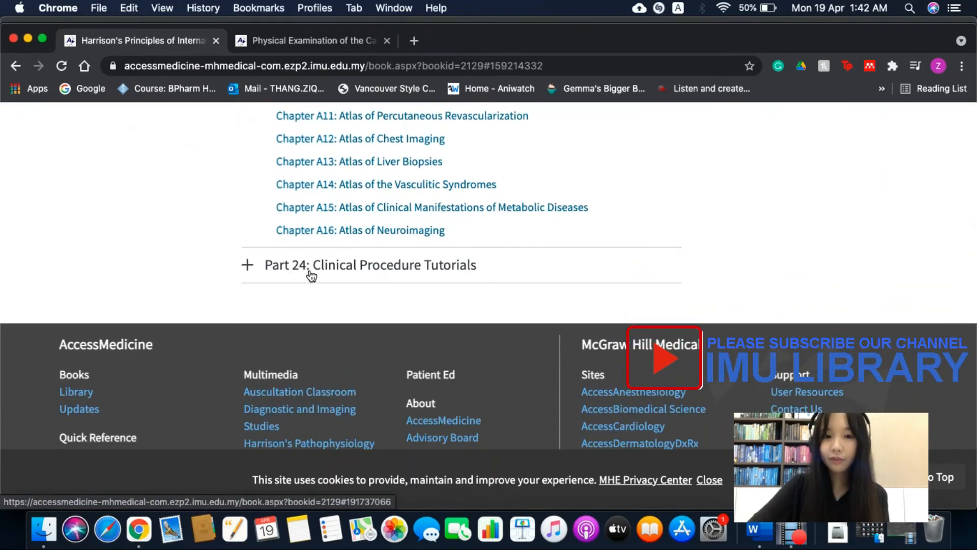
Expand Part 24: Clinical Procedure Tutorials and return to the top of the Harrison's 20e page.
{"action": "left_click", "coordinate": [246, 264]}
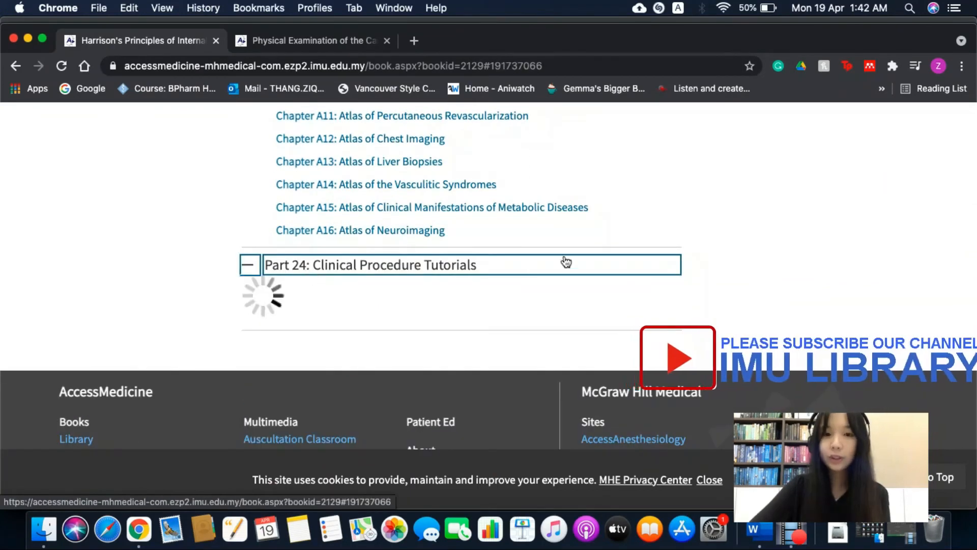
{"action": "left_click", "coordinate": [369, 264]}
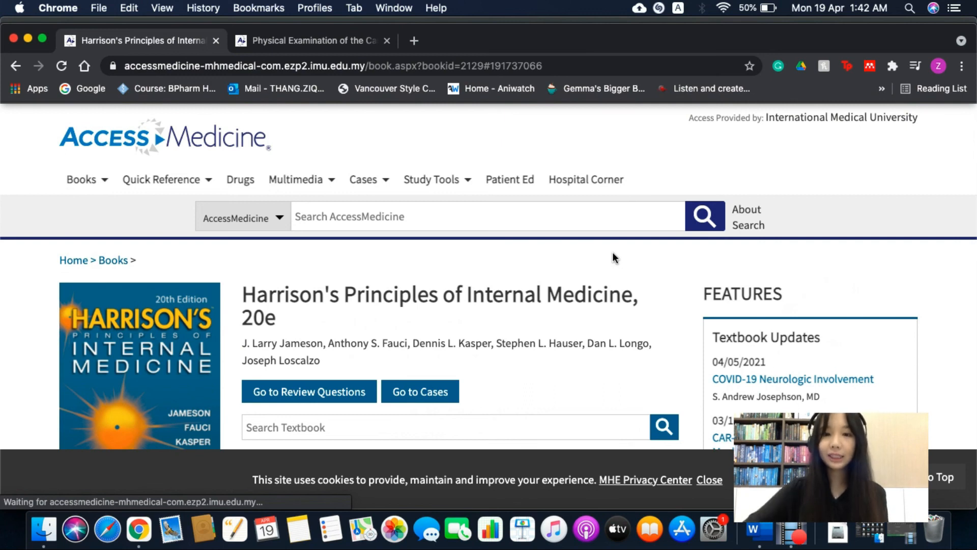
{"action": "mouse_move", "coordinate": [792, 378]}
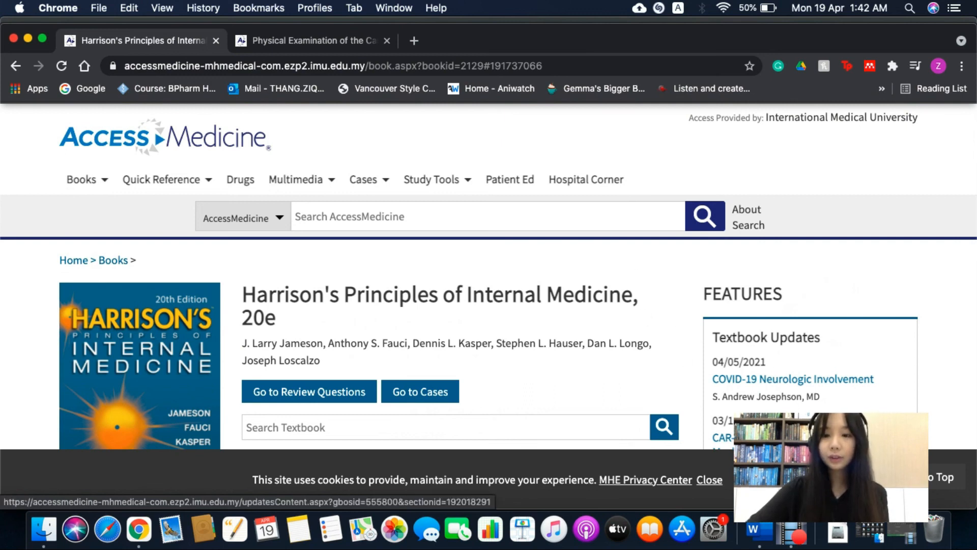